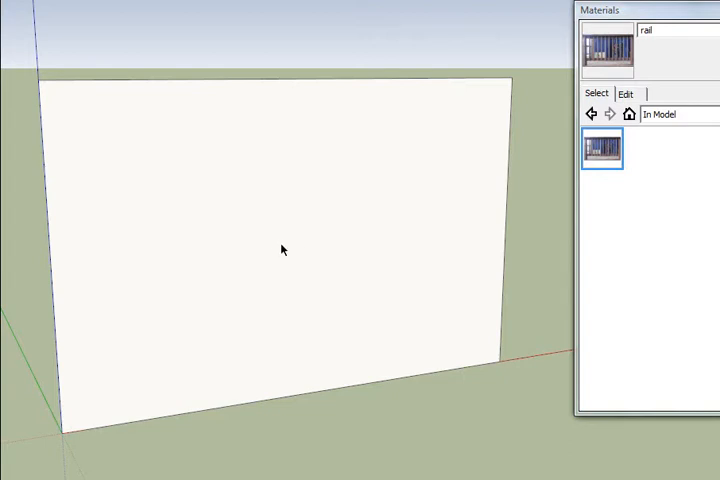
pyautogui.moveTo(272, 225)
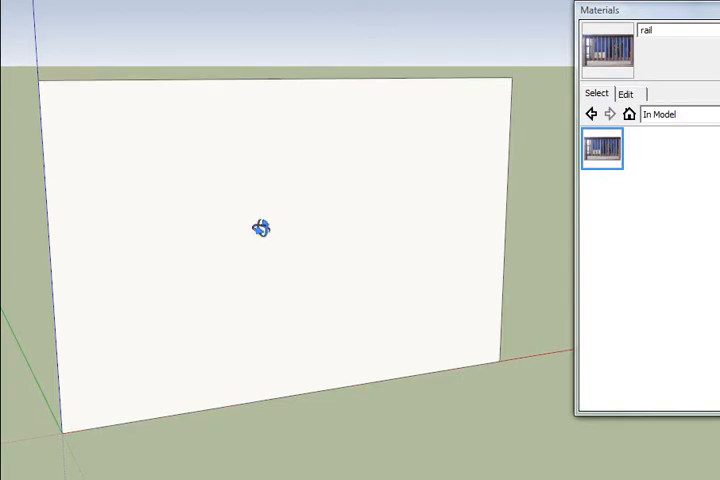
# Step: Orbit around the blank plane and paint it with the 'rail' photo material
pyautogui.moveTo(260, 228); pyautogui.dragTo(443, 245)
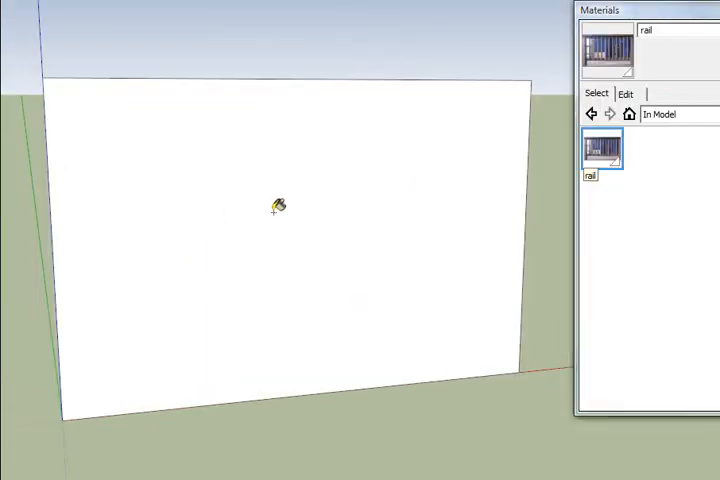
pyautogui.click(275, 205)
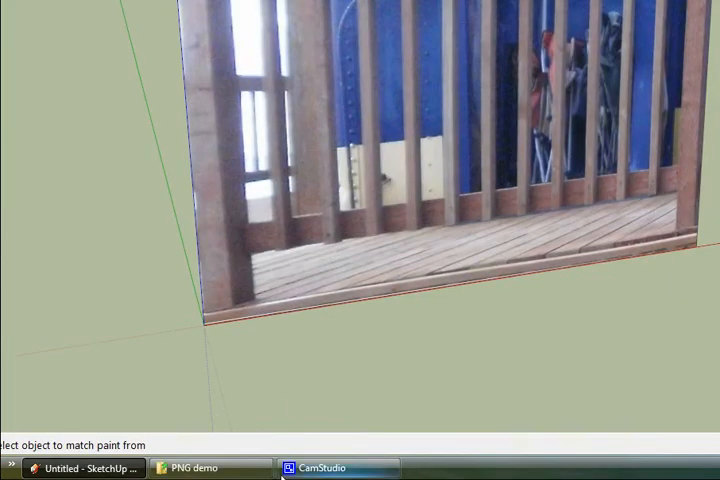
# Step: Open rail.jpg in gimp-2.6.exe through Open With
pyautogui.rightClick(293, 195)
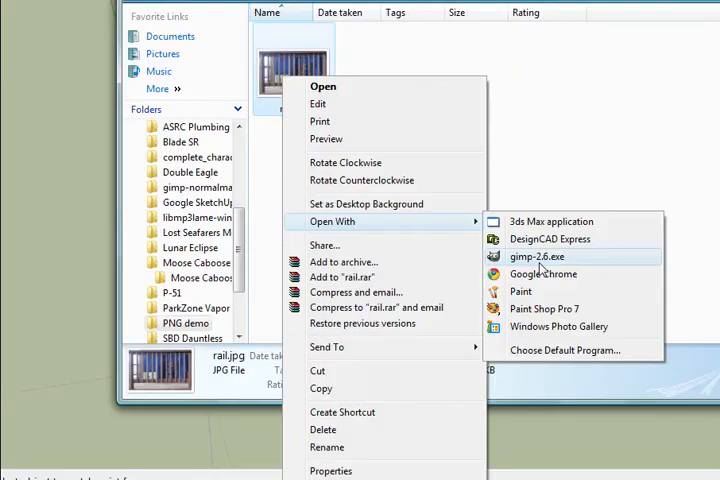
pyautogui.click(537, 256)
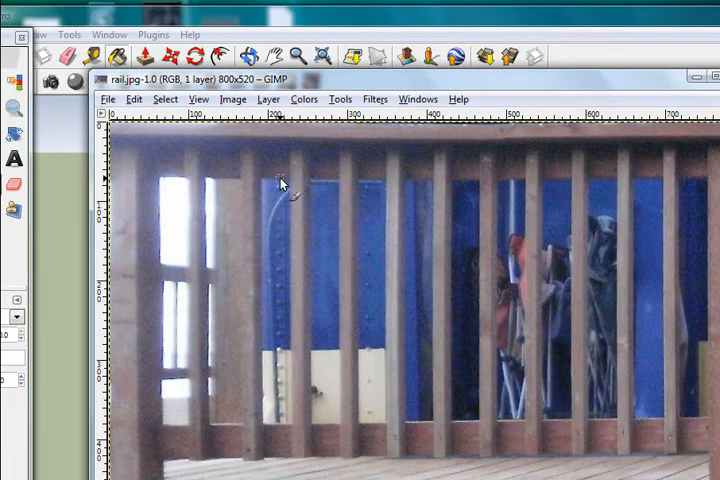
pyautogui.moveTo(278, 112)
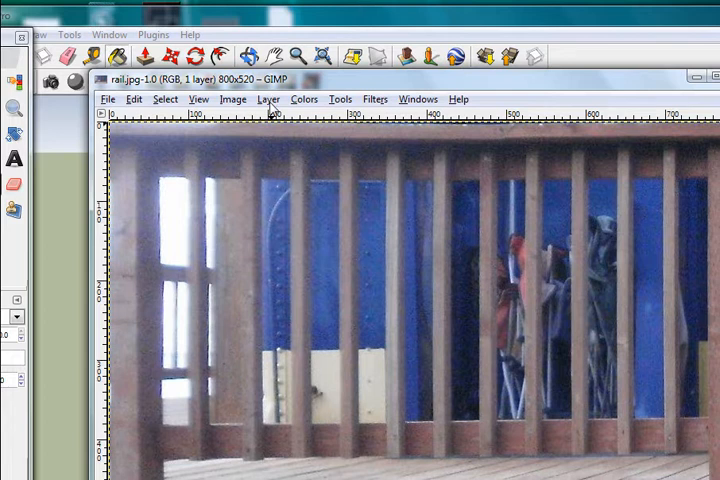
# Step: Add an alpha channel to the rail.jpg layer via Layer > Transparency
pyautogui.click(266, 99)
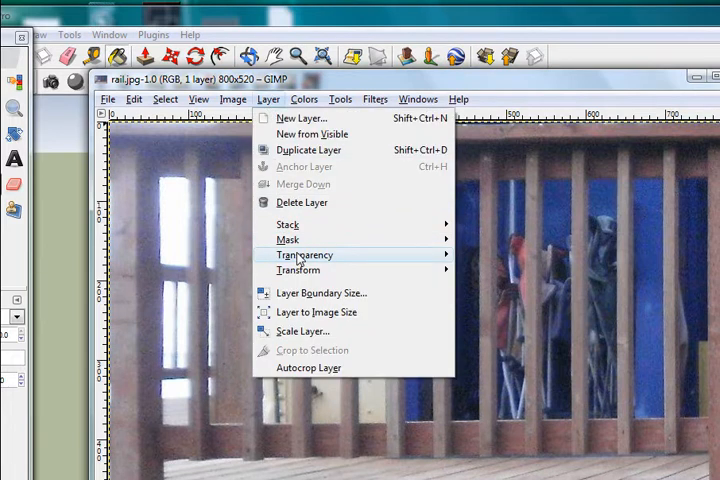
pyautogui.moveTo(305, 254)
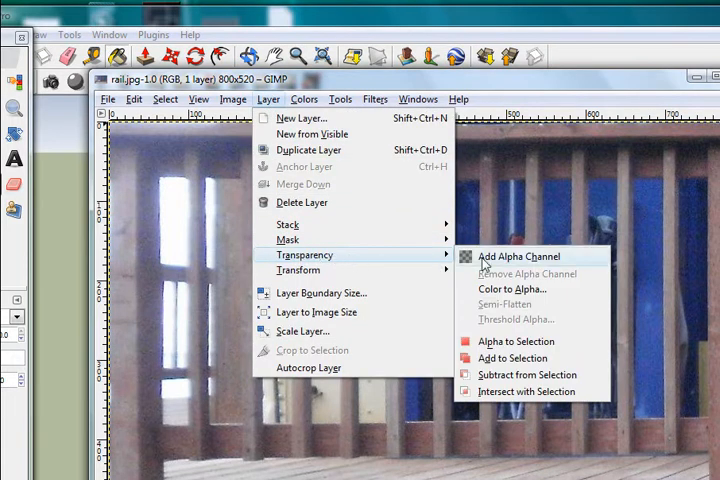
pyautogui.click(517, 256)
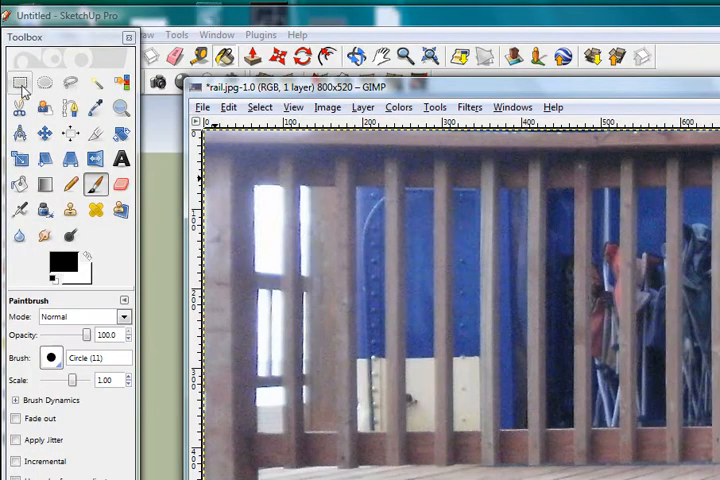
# Step: Add tall rectangle selections over each gap between the railing bars in Add mode
pyautogui.click(20, 82)
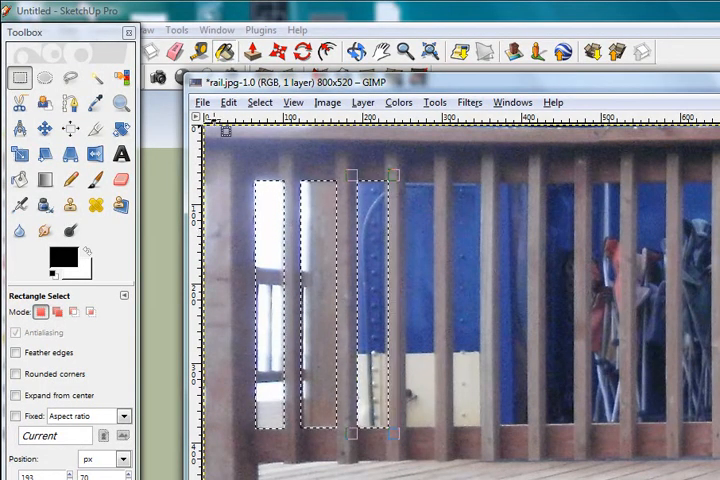
pyautogui.click(227, 107)
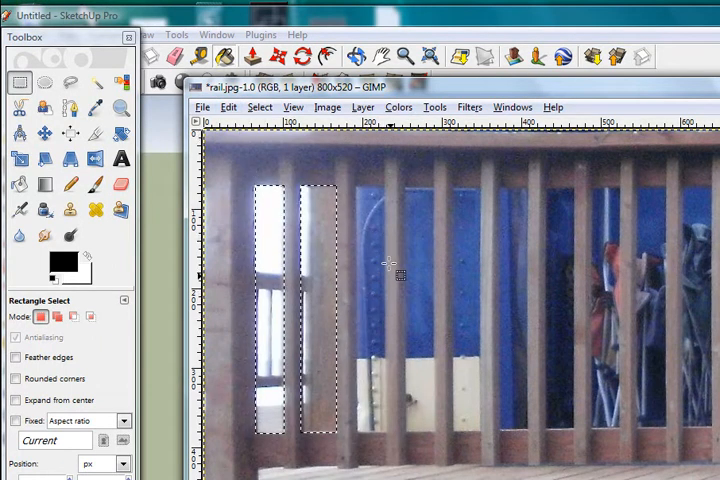
pyautogui.moveTo(375, 200)
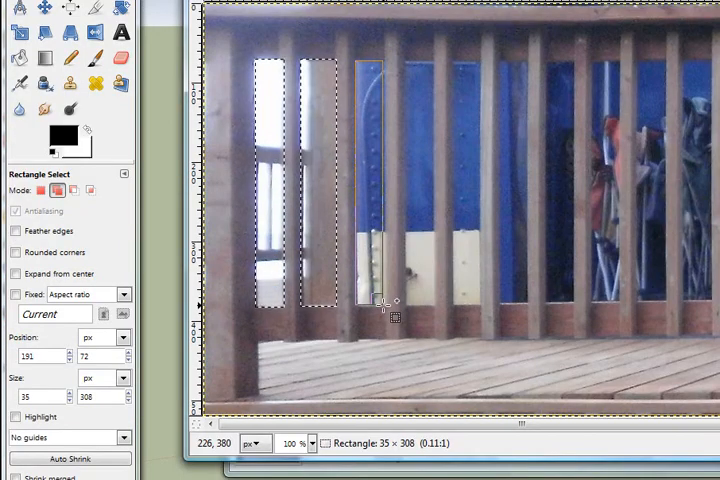
pyautogui.moveTo(385, 300); pyautogui.dragTo(390, 300)
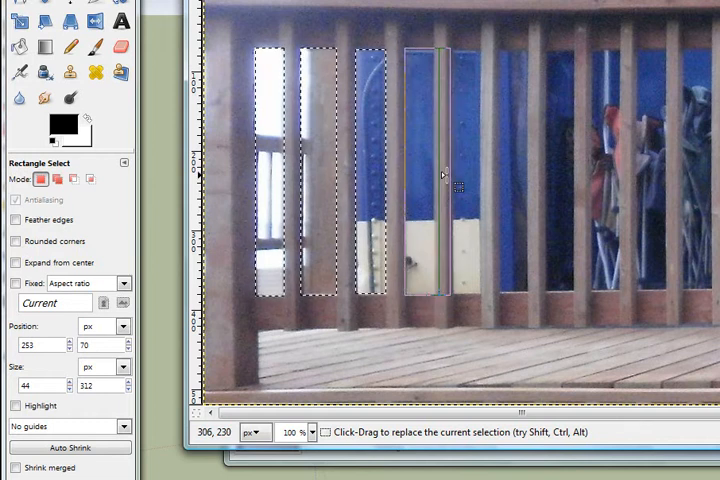
pyautogui.moveTo(448, 175); pyautogui.dragTo(440, 175)
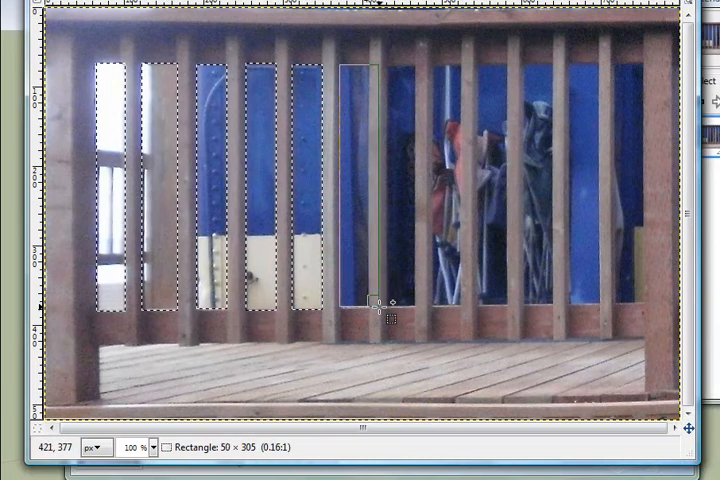
pyautogui.moveTo(375, 305); pyautogui.dragTo(362, 308)
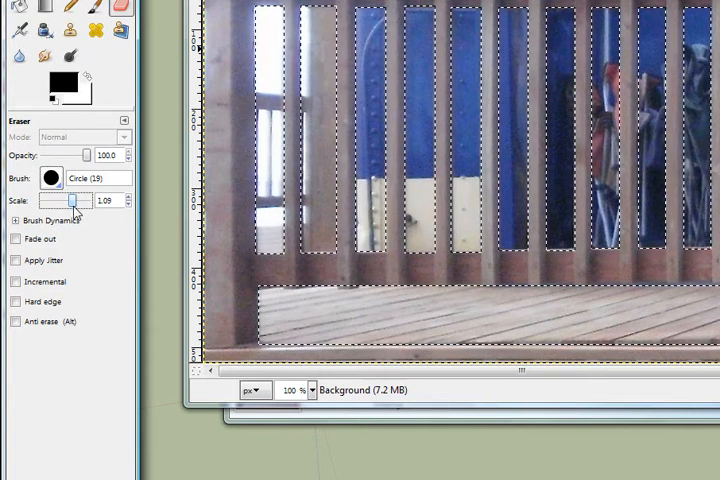
# Step: Enlarge the eraser brush and erase the selected gaps to transparency
pyautogui.moveTo(73, 200); pyautogui.dragTo(83, 200)
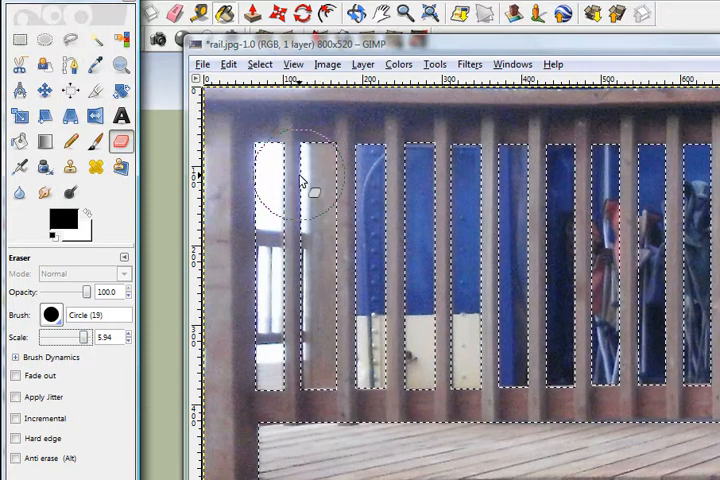
pyautogui.moveTo(280, 180); pyautogui.dragTo(450, 180)
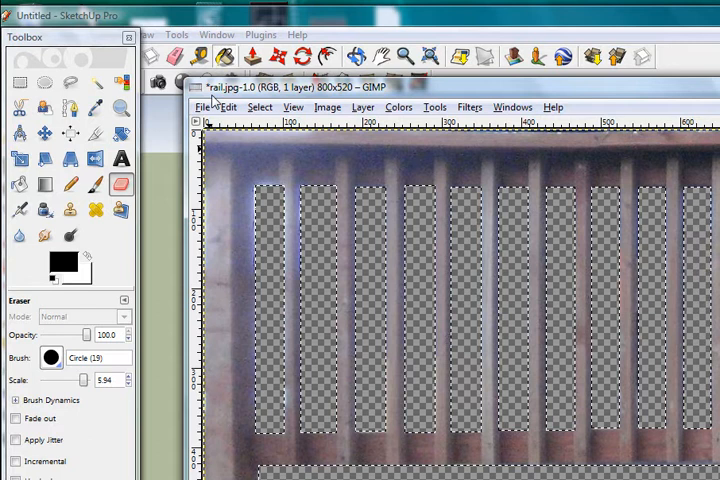
pyautogui.click(20, 82)
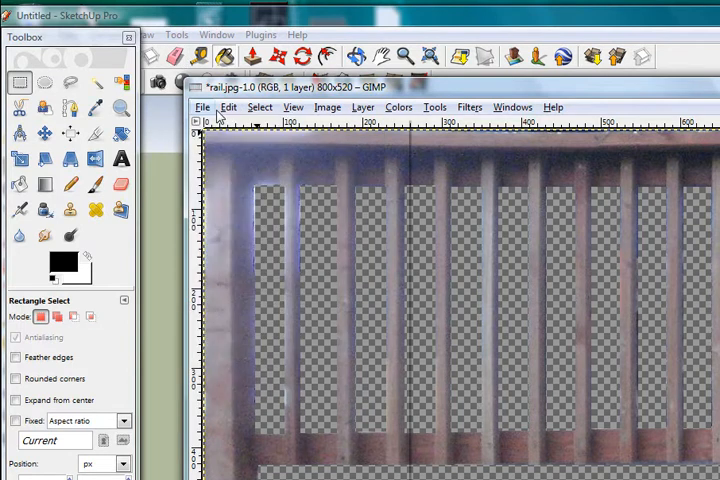
# Step: Save the image as rail.png with PNG file type and confirm the PNG options
pyautogui.click(202, 107)
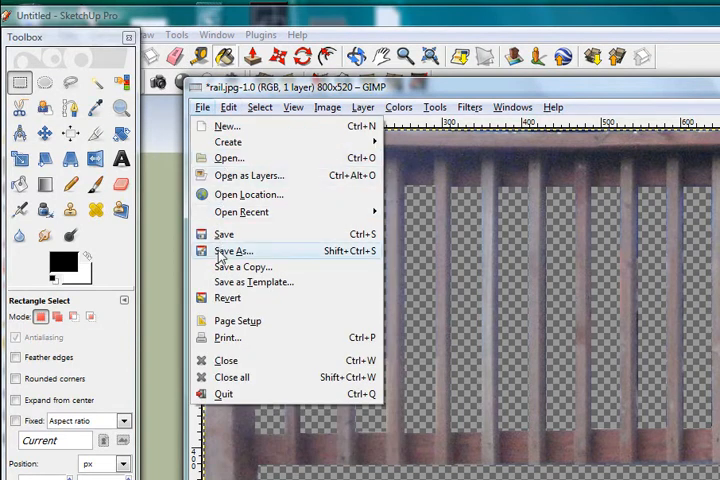
pyautogui.click(235, 251)
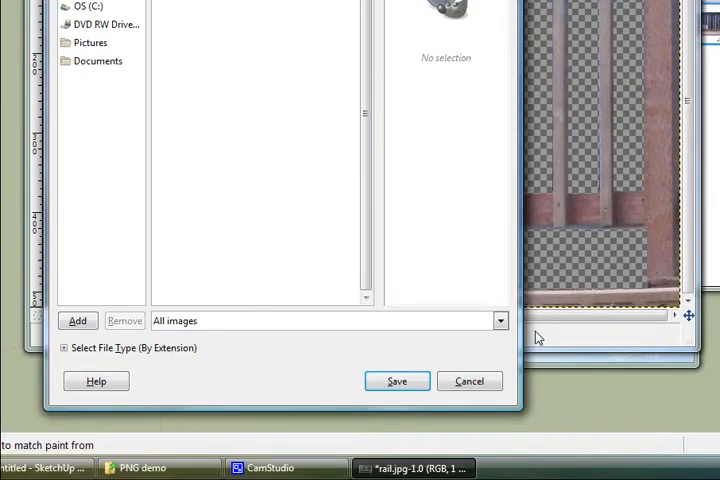
pyautogui.click(501, 321)
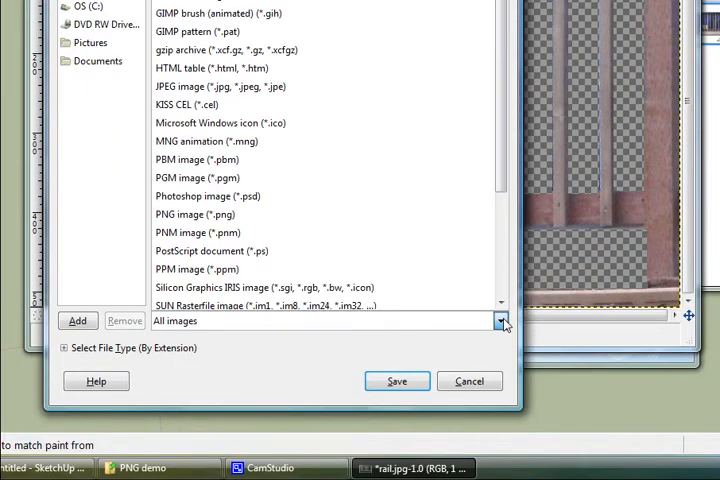
pyautogui.click(195, 214)
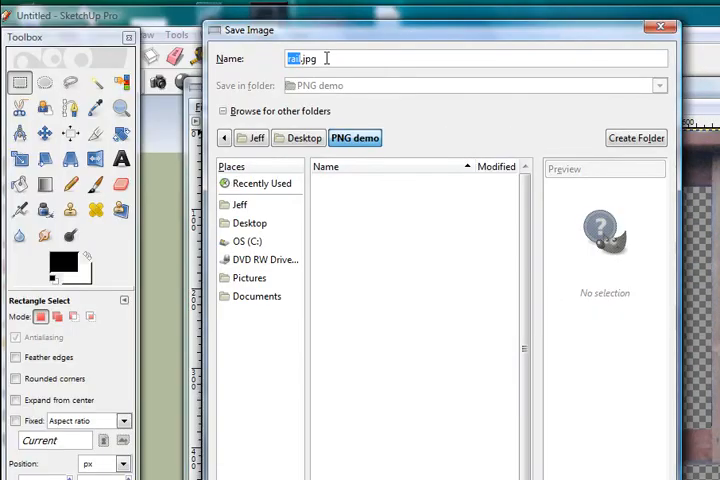
pyautogui.write('rail.jp')
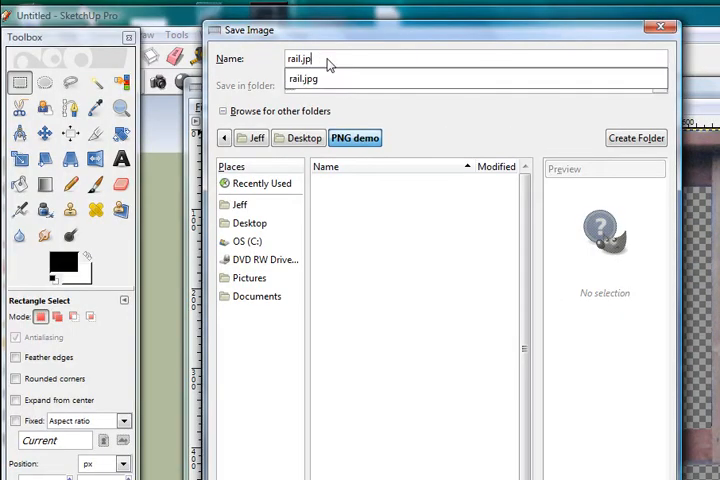
pyautogui.press('BackSpace')
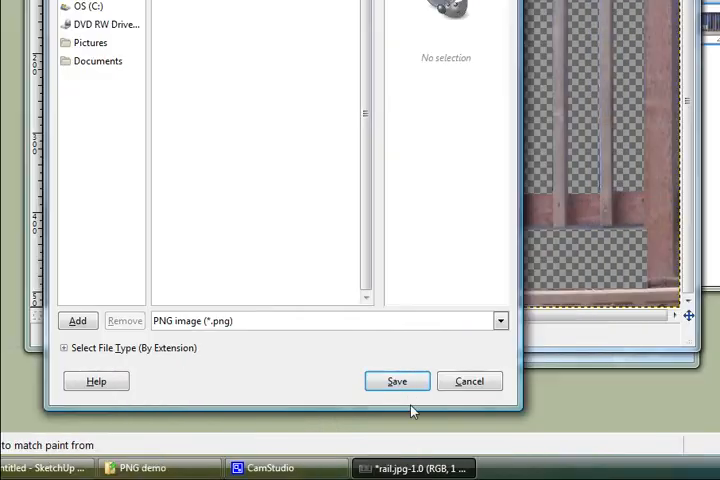
pyautogui.click(396, 381)
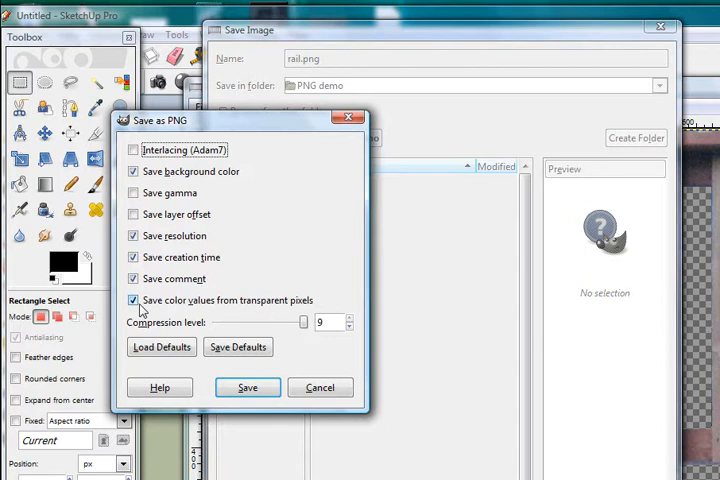
pyautogui.moveTo(172, 314)
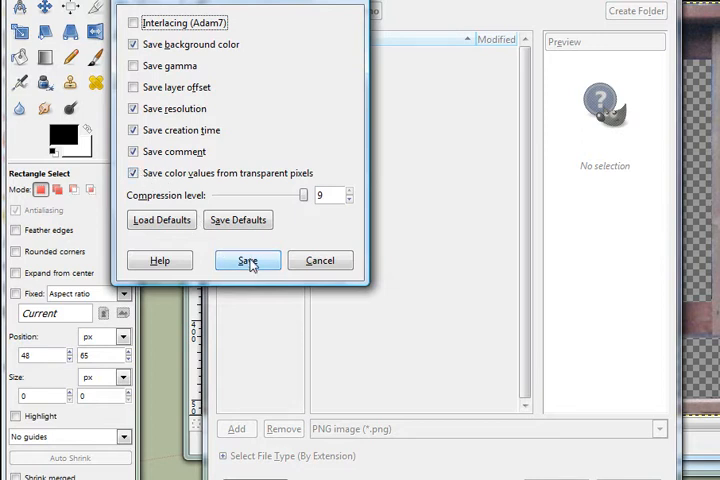
pyautogui.click(246, 260)
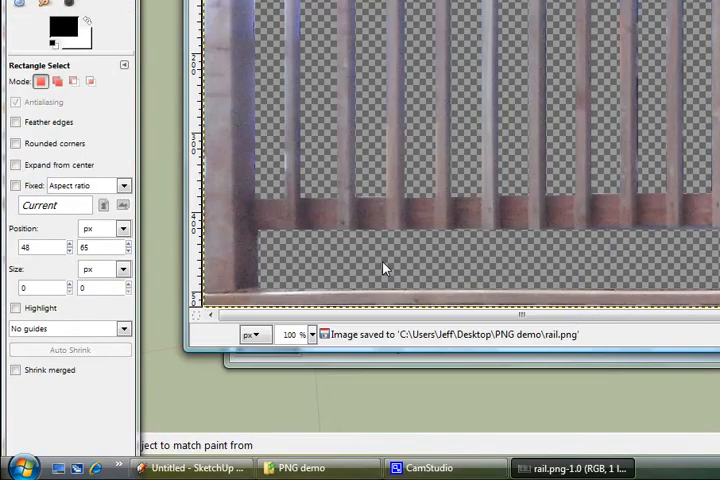
# Step: Return to the SketchUp model and apply the rail.png texture to the plane
pyautogui.click(190, 467)
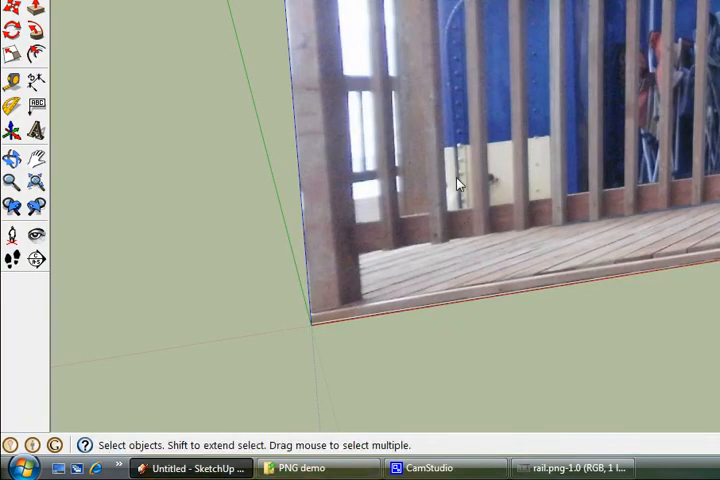
pyautogui.click(13, 34)
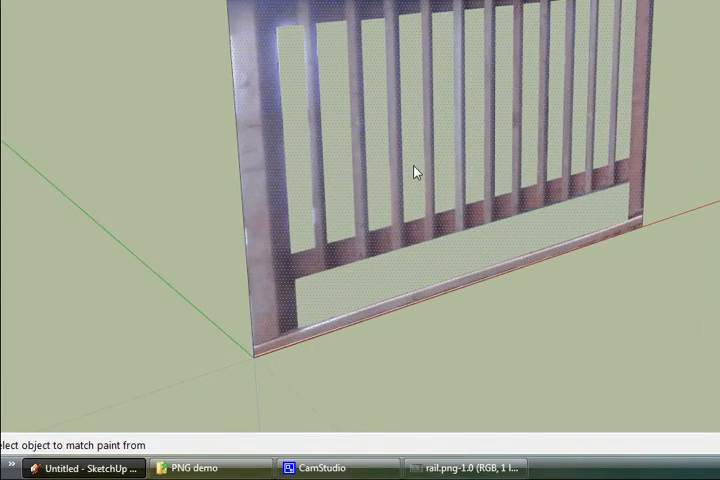
pyautogui.moveTo(433, 125)
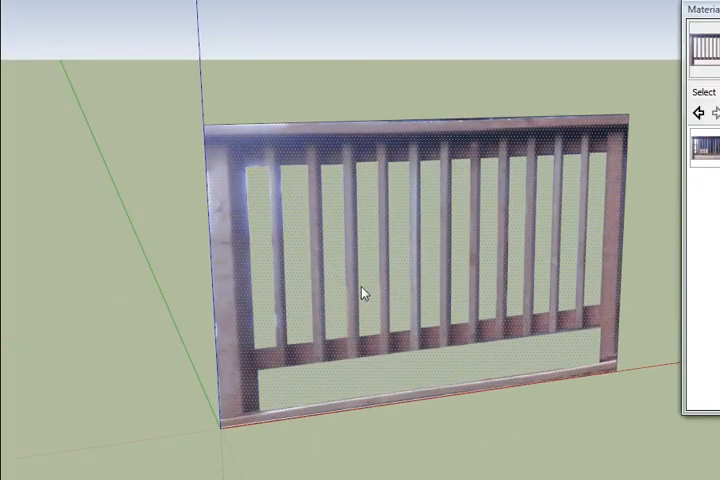
# Step: Reposition the rail texture with Texture > Position and finish with Done
pyautogui.rightClick(365, 291)
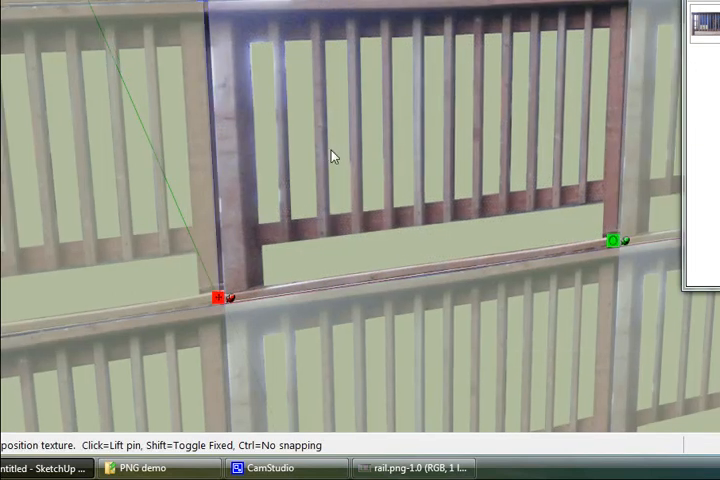
pyautogui.rightClick(335, 155)
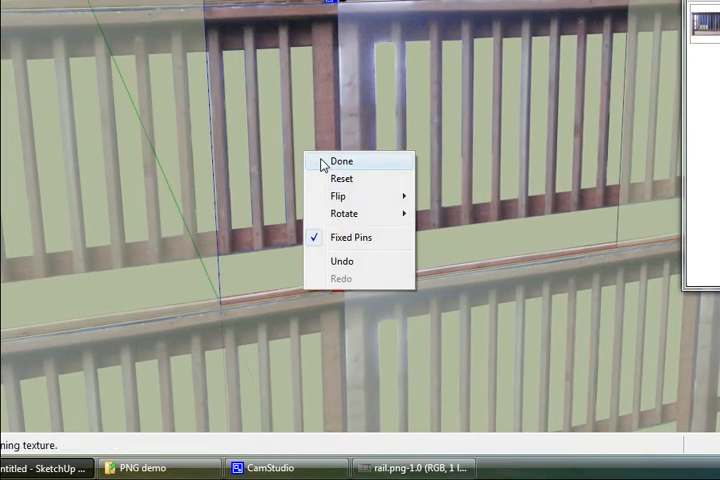
pyautogui.click(341, 161)
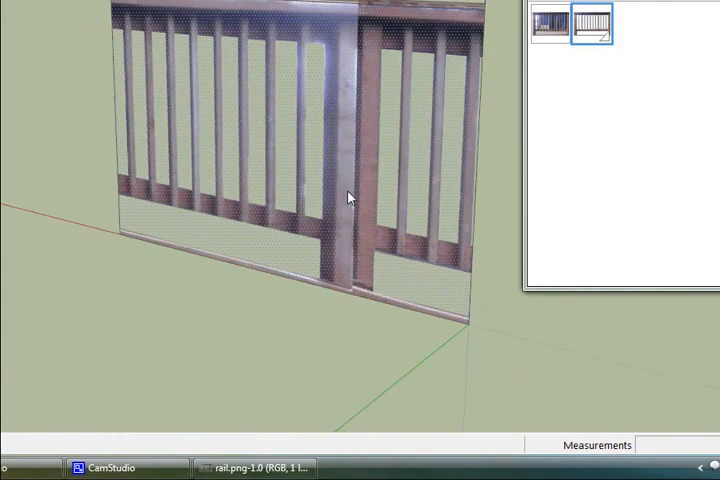